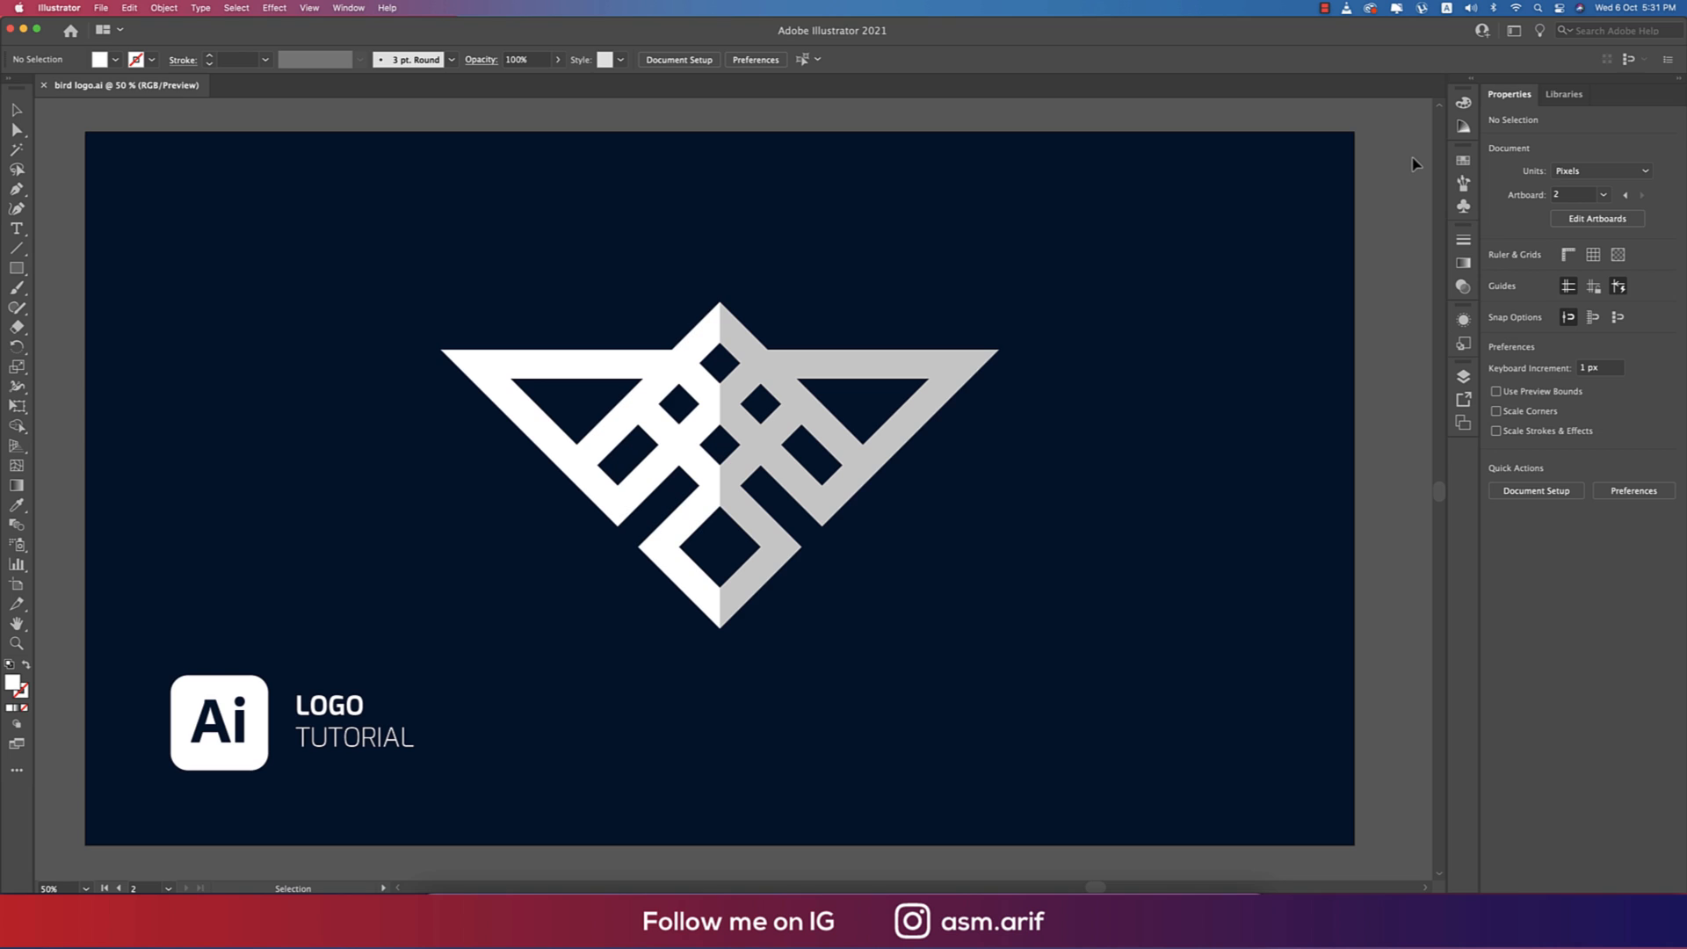
mouse_move(1396, 241)
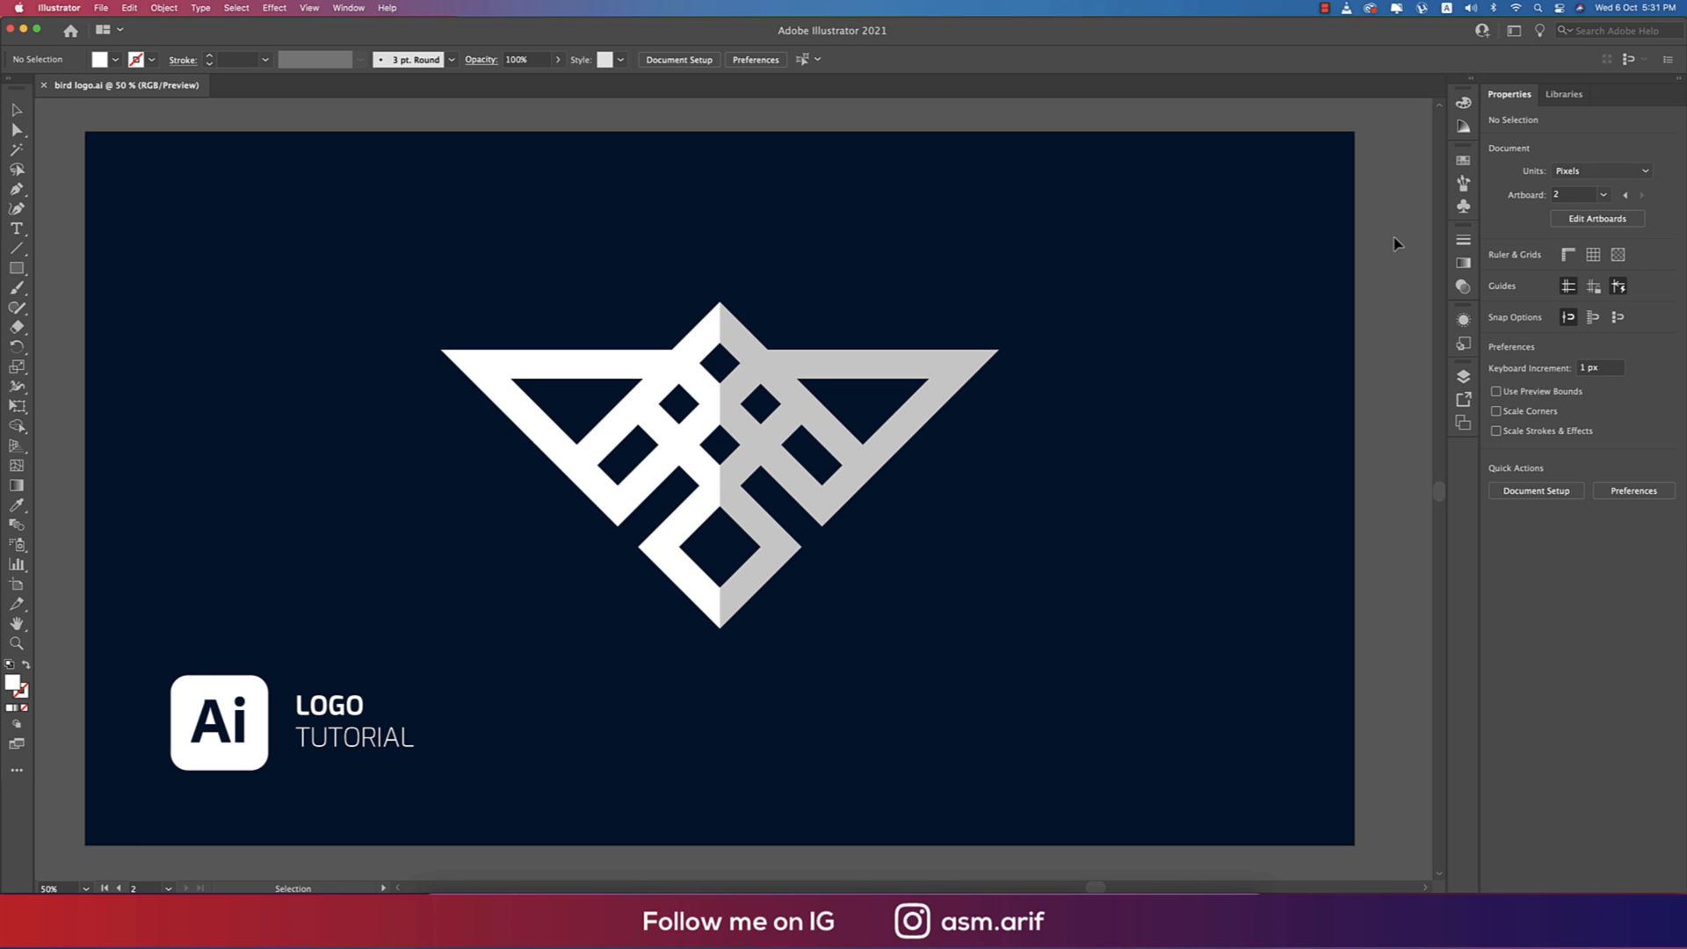
mouse_move(1031, 352)
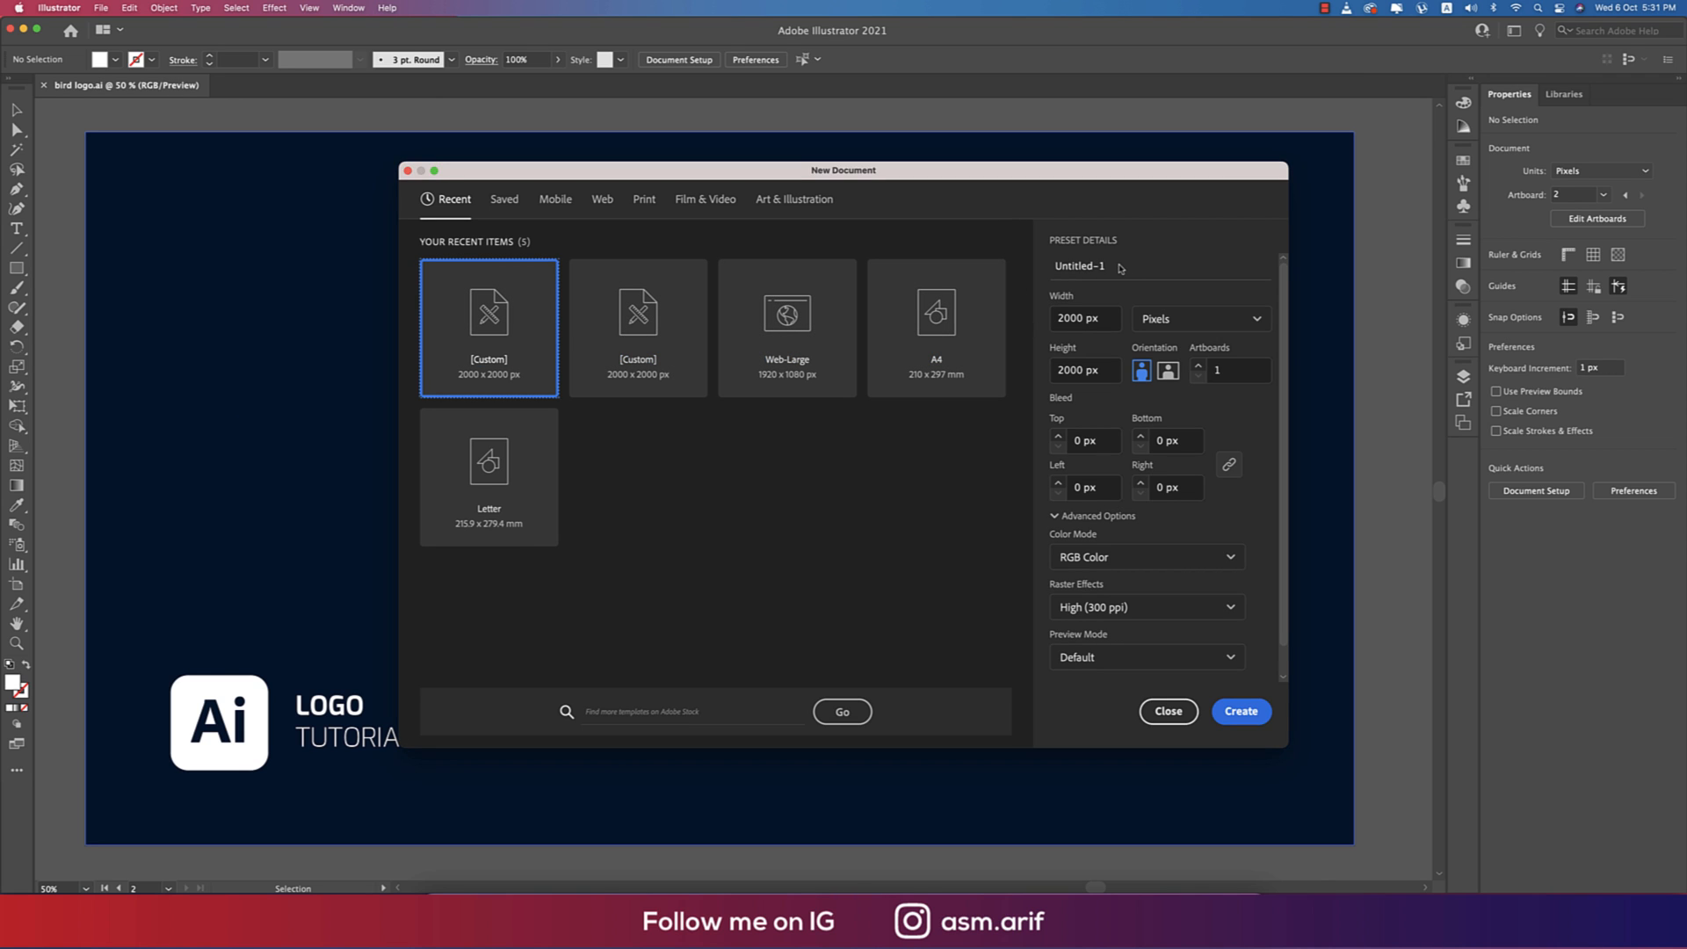
Create a new 2000 × 2000 px document with a square artboard.
left_click(1083, 318)
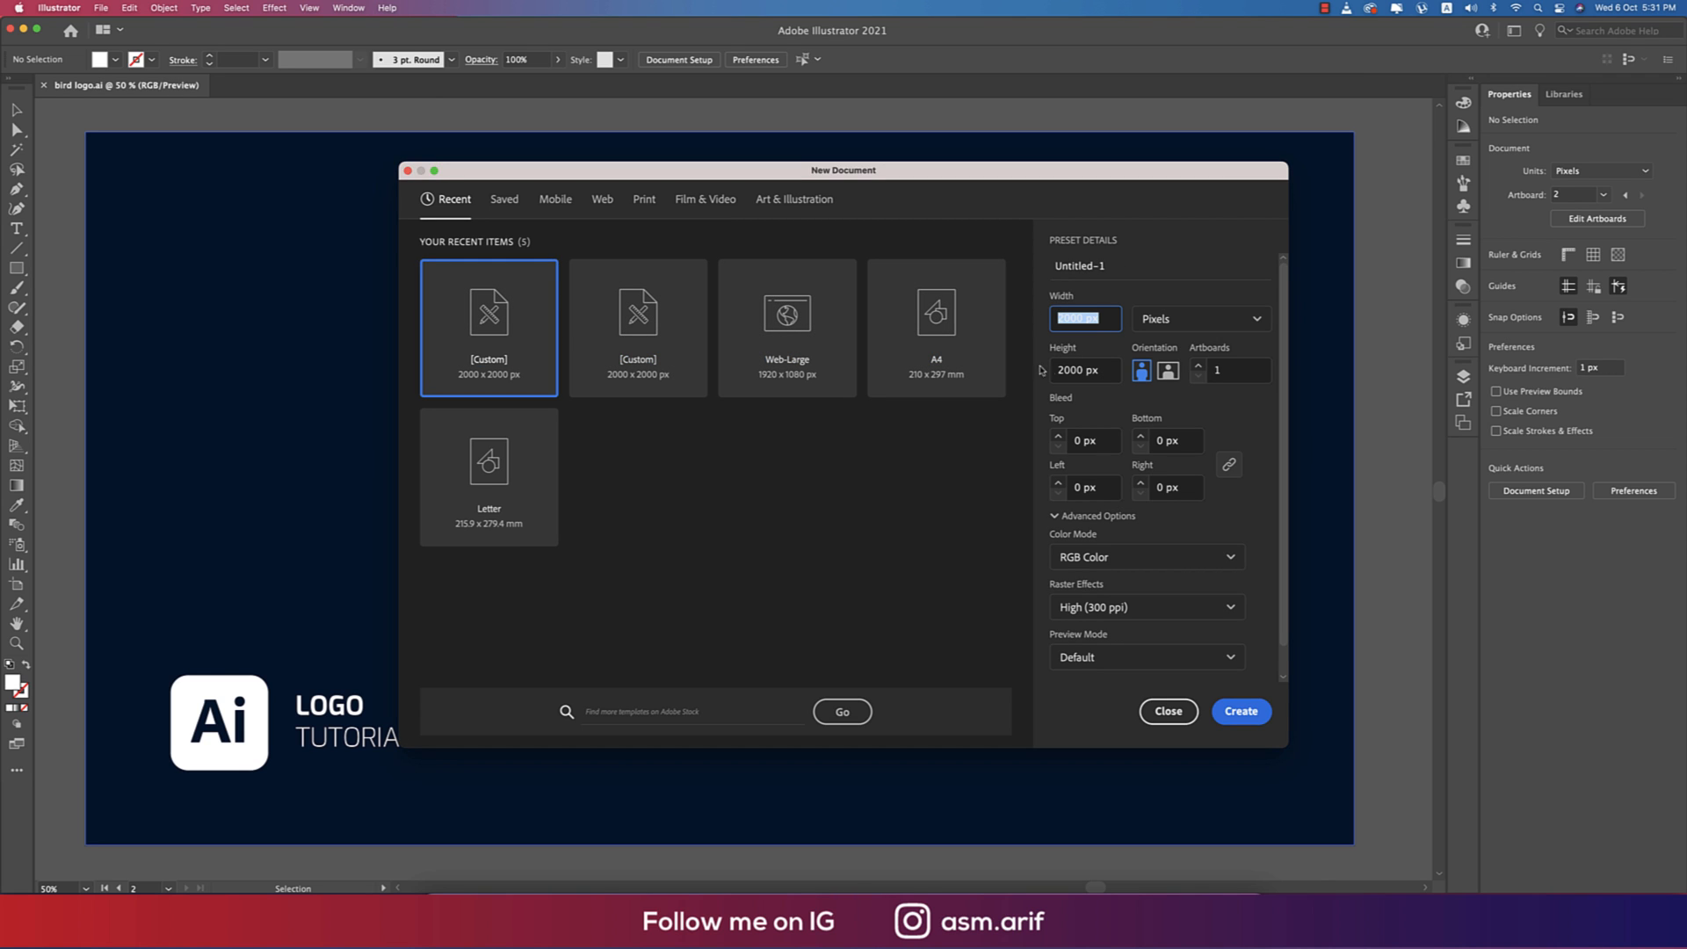
left_click(1145, 556)
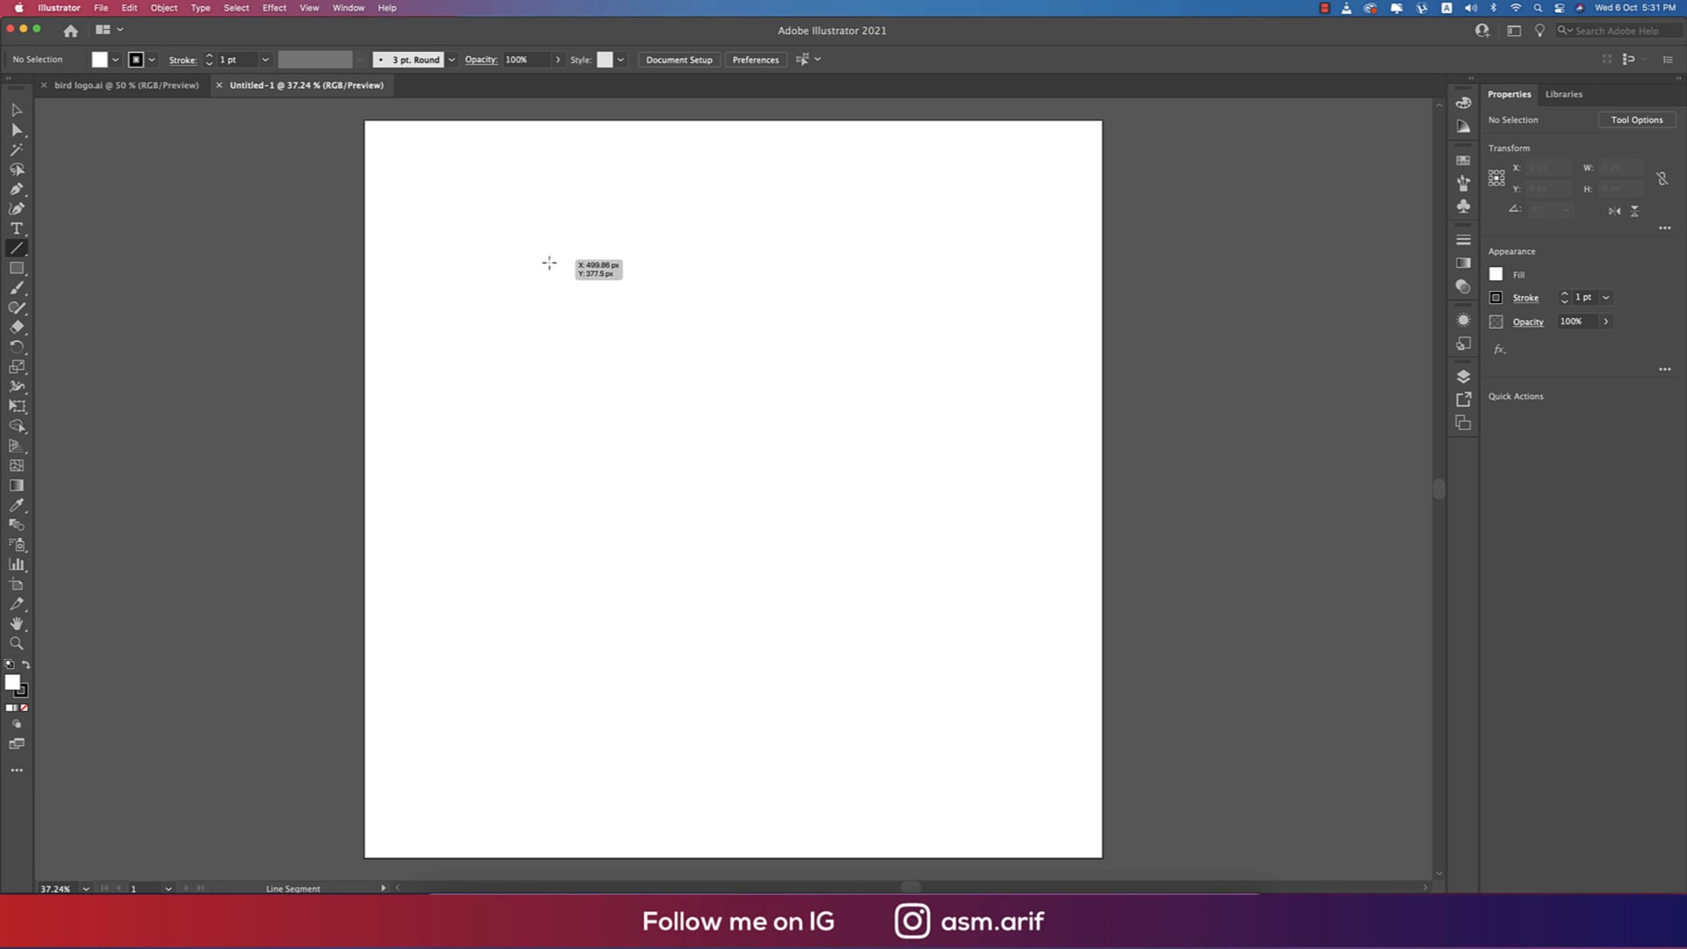
Draw a long vertical line, about 1218 px tall, on the left of the artboard.
left_click_drag(548, 258, 548, 705)
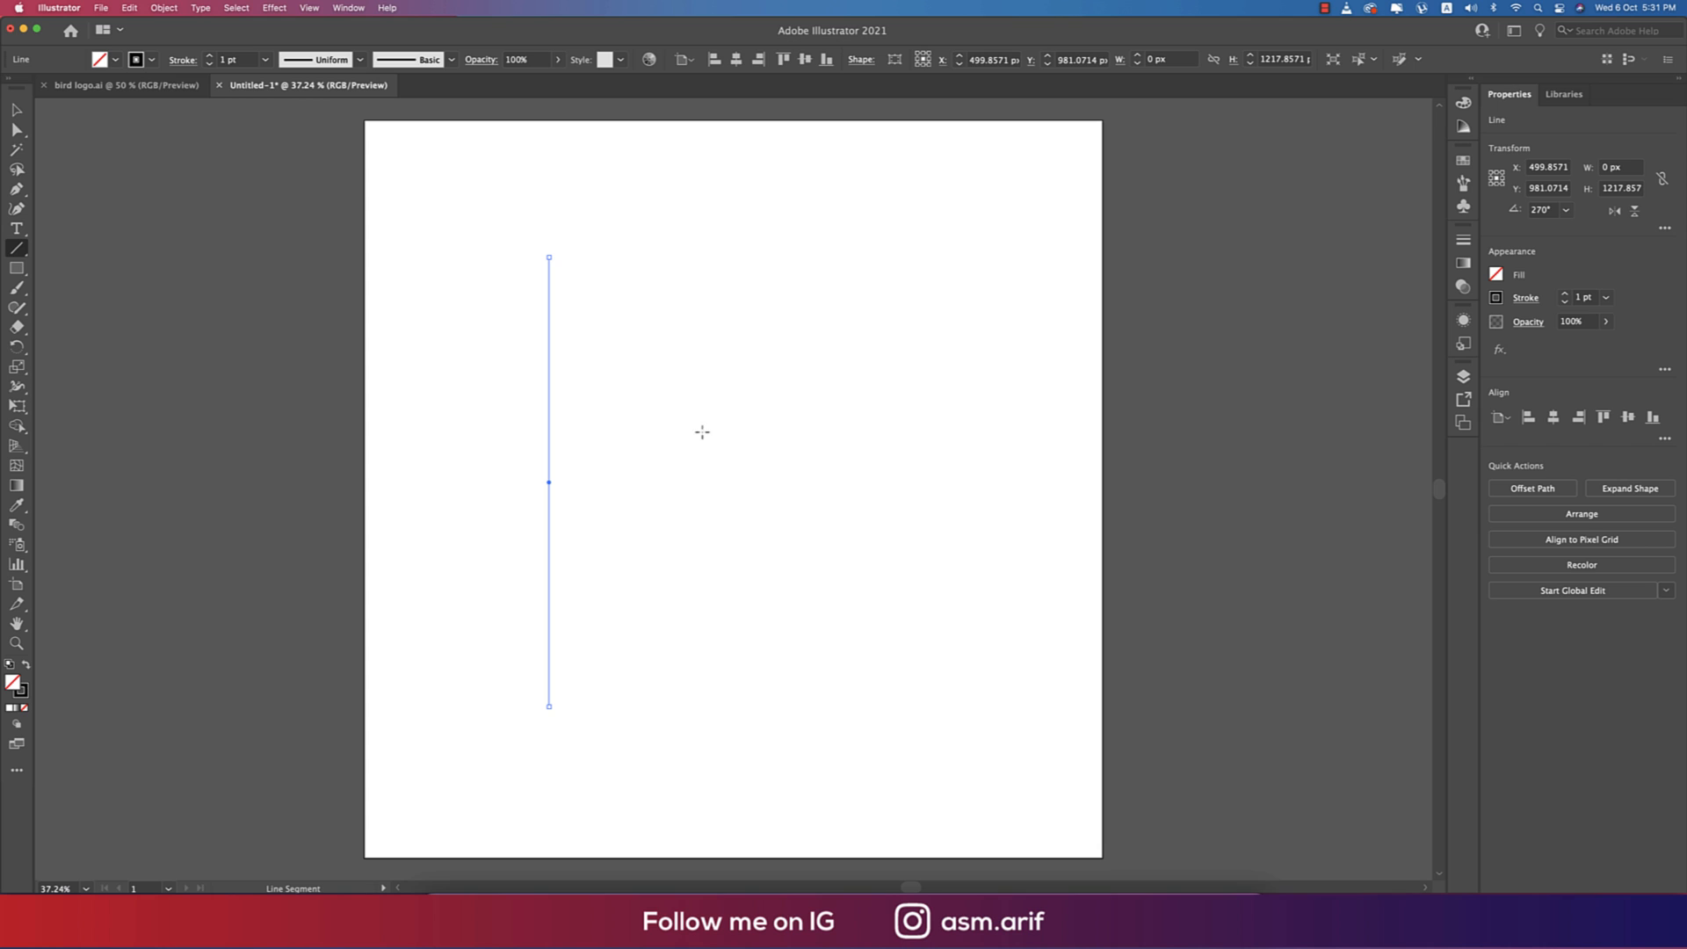
mouse_move(691, 427)
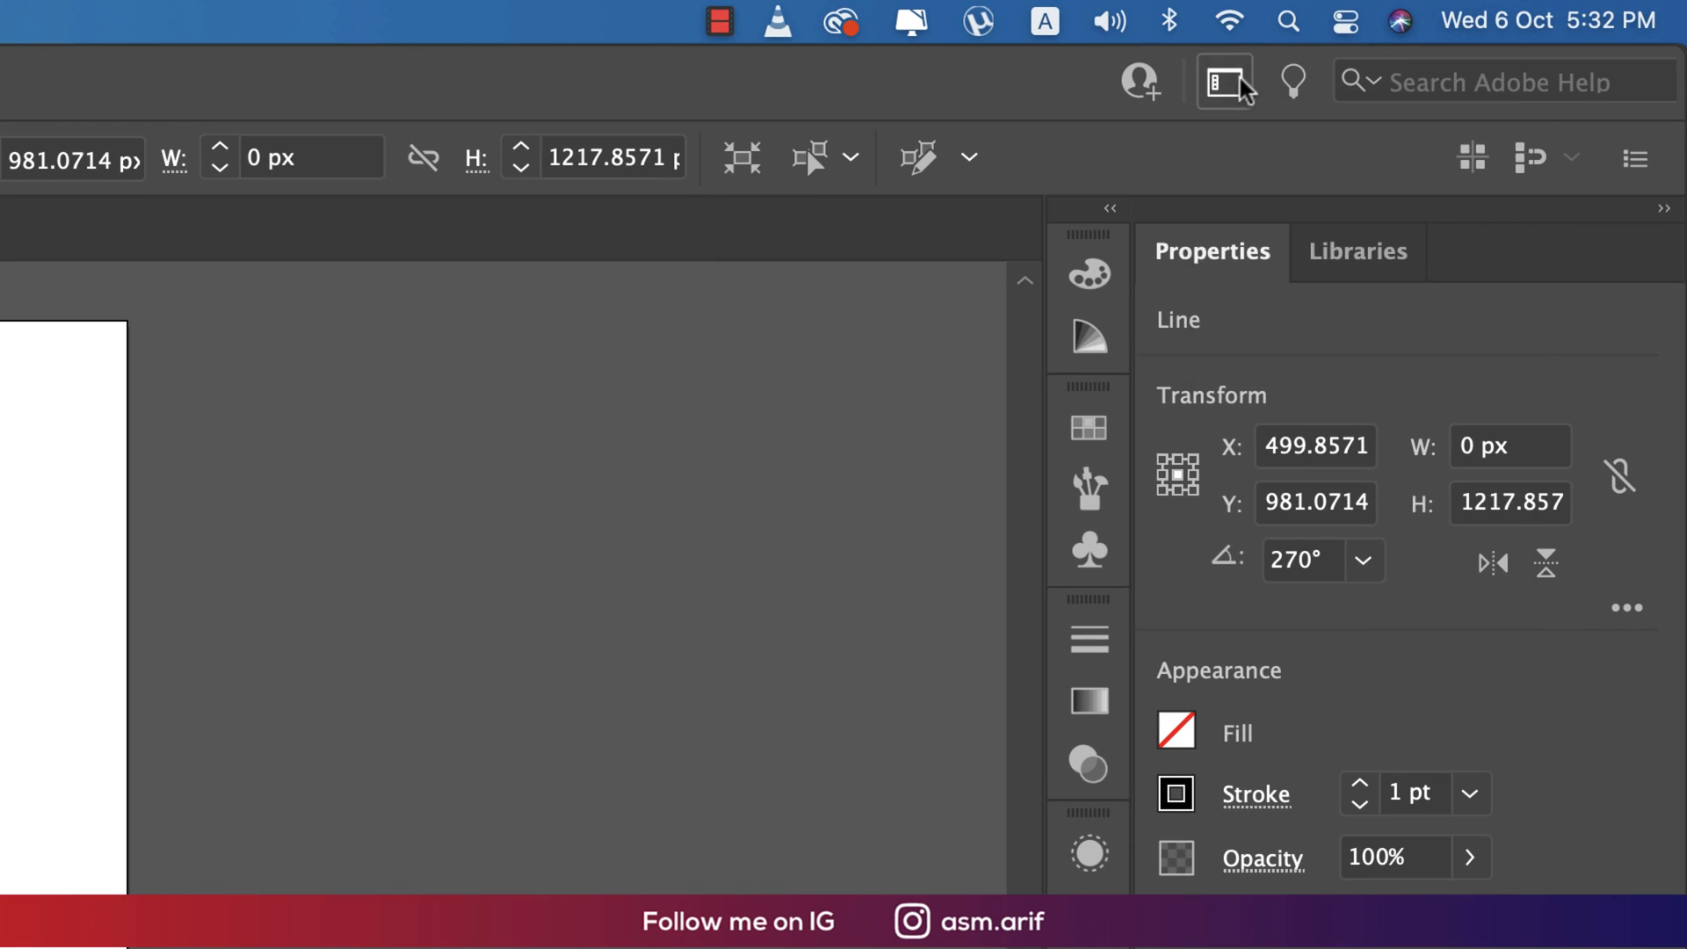
left_click(1222, 81)
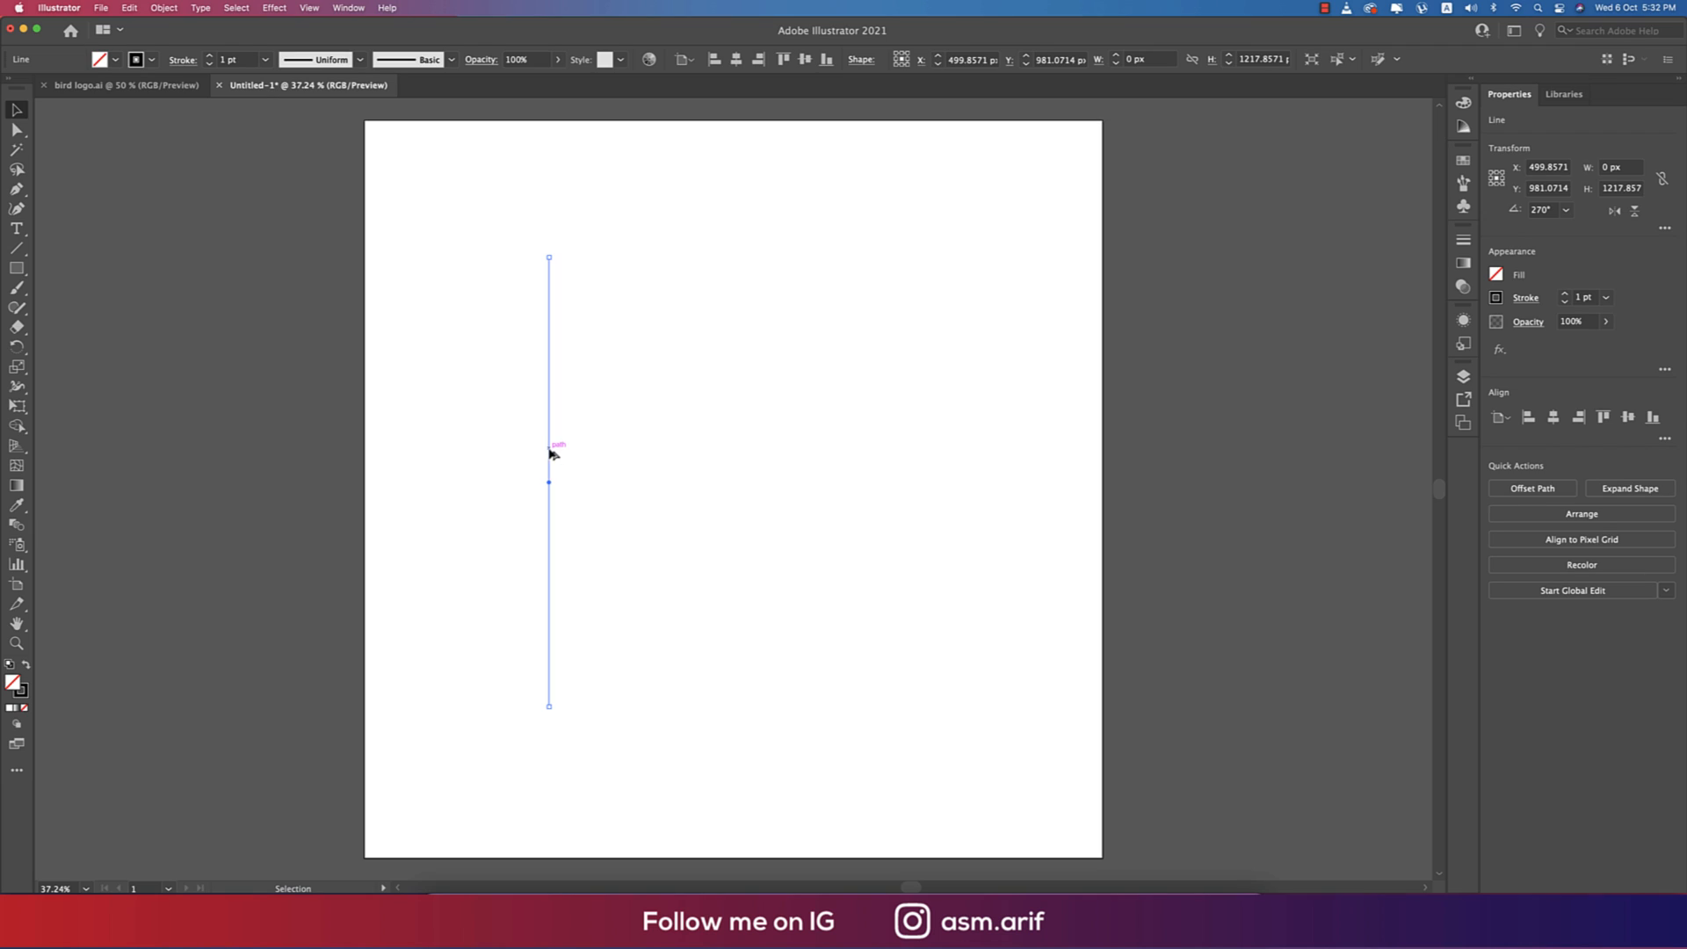
Copy the vertical line slightly right and repeat it three times for five parallel lines.
left_click_drag(548, 483, 568, 482)
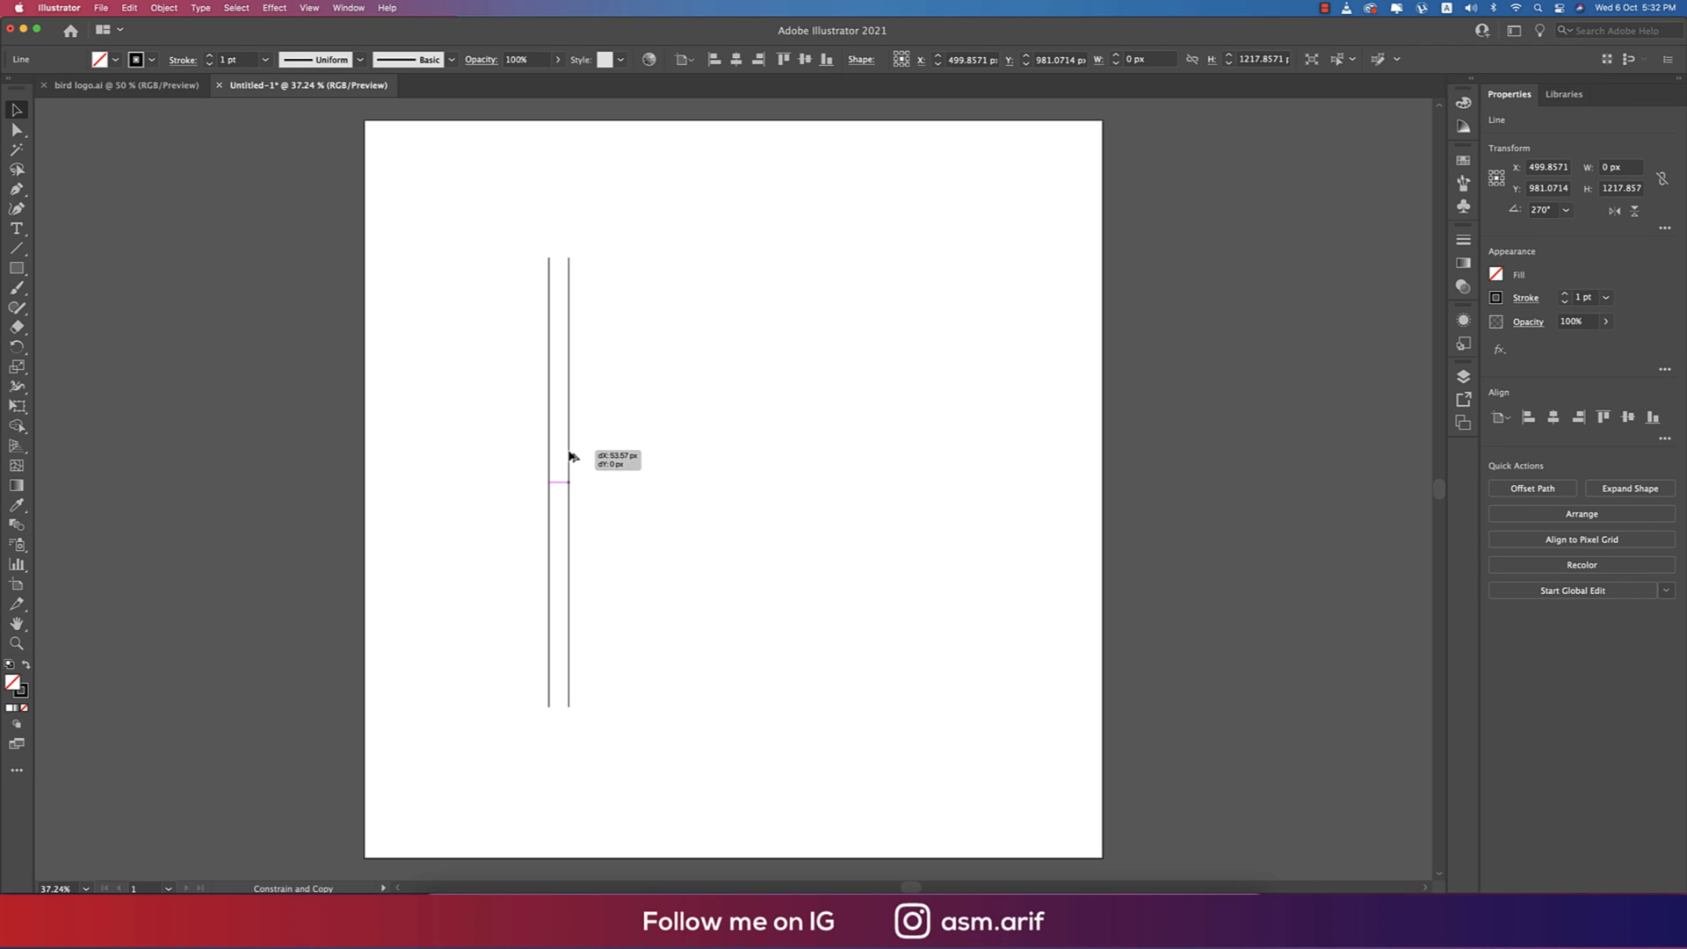
key("cmd+d")
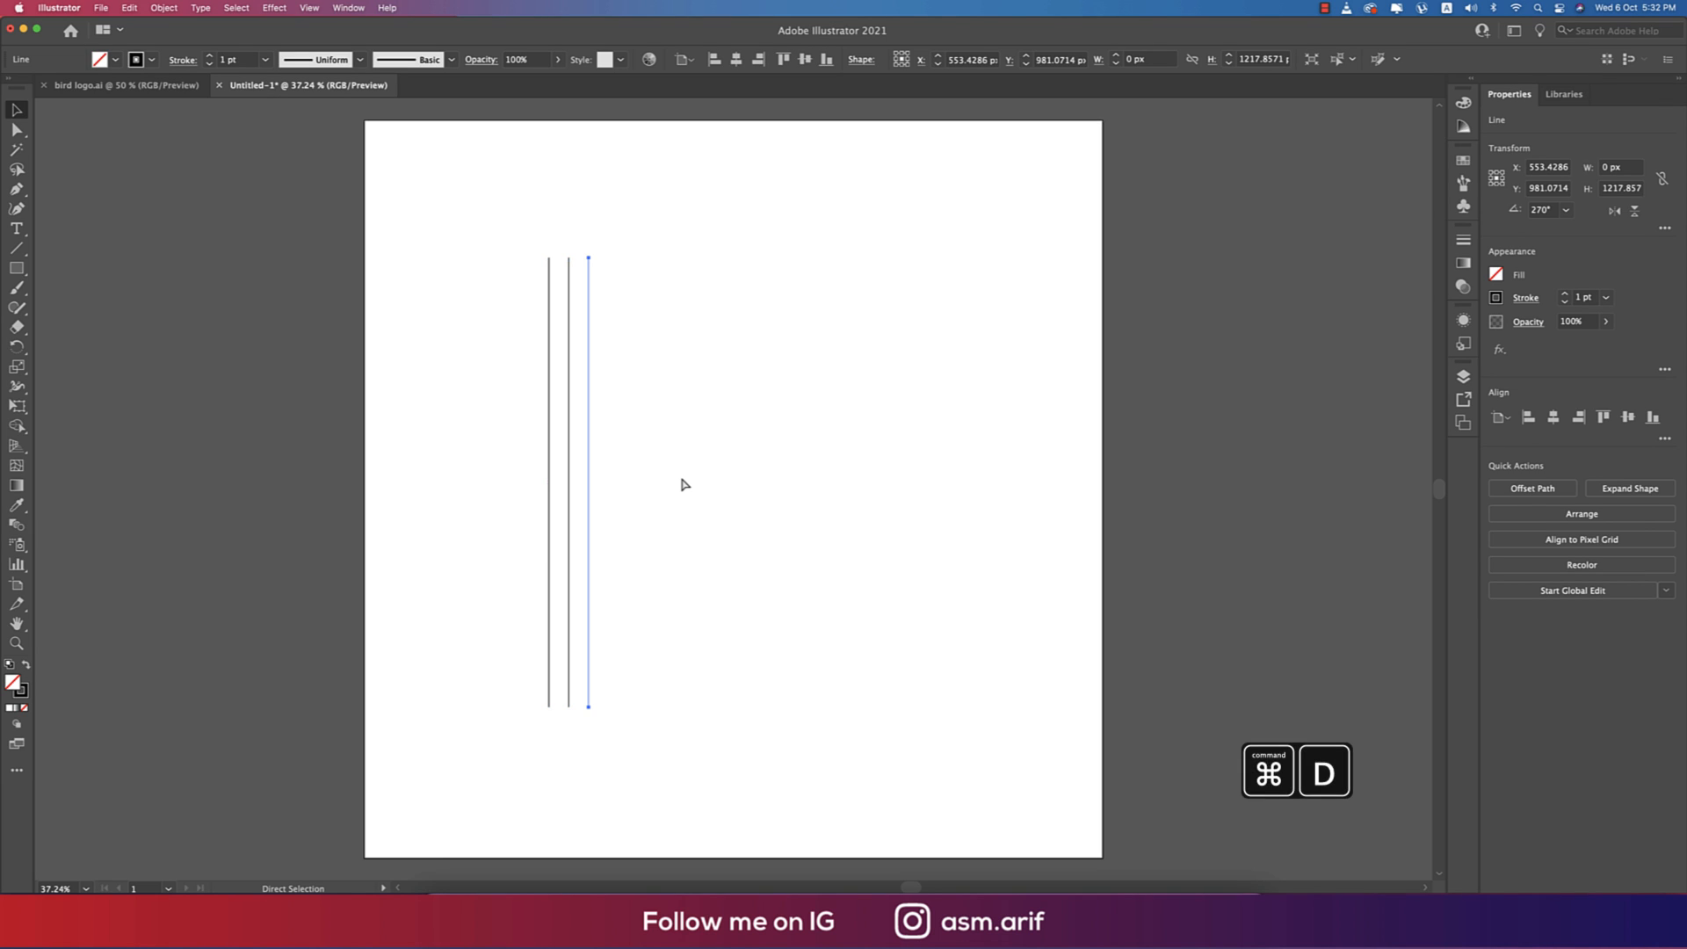
key("cmd+d")
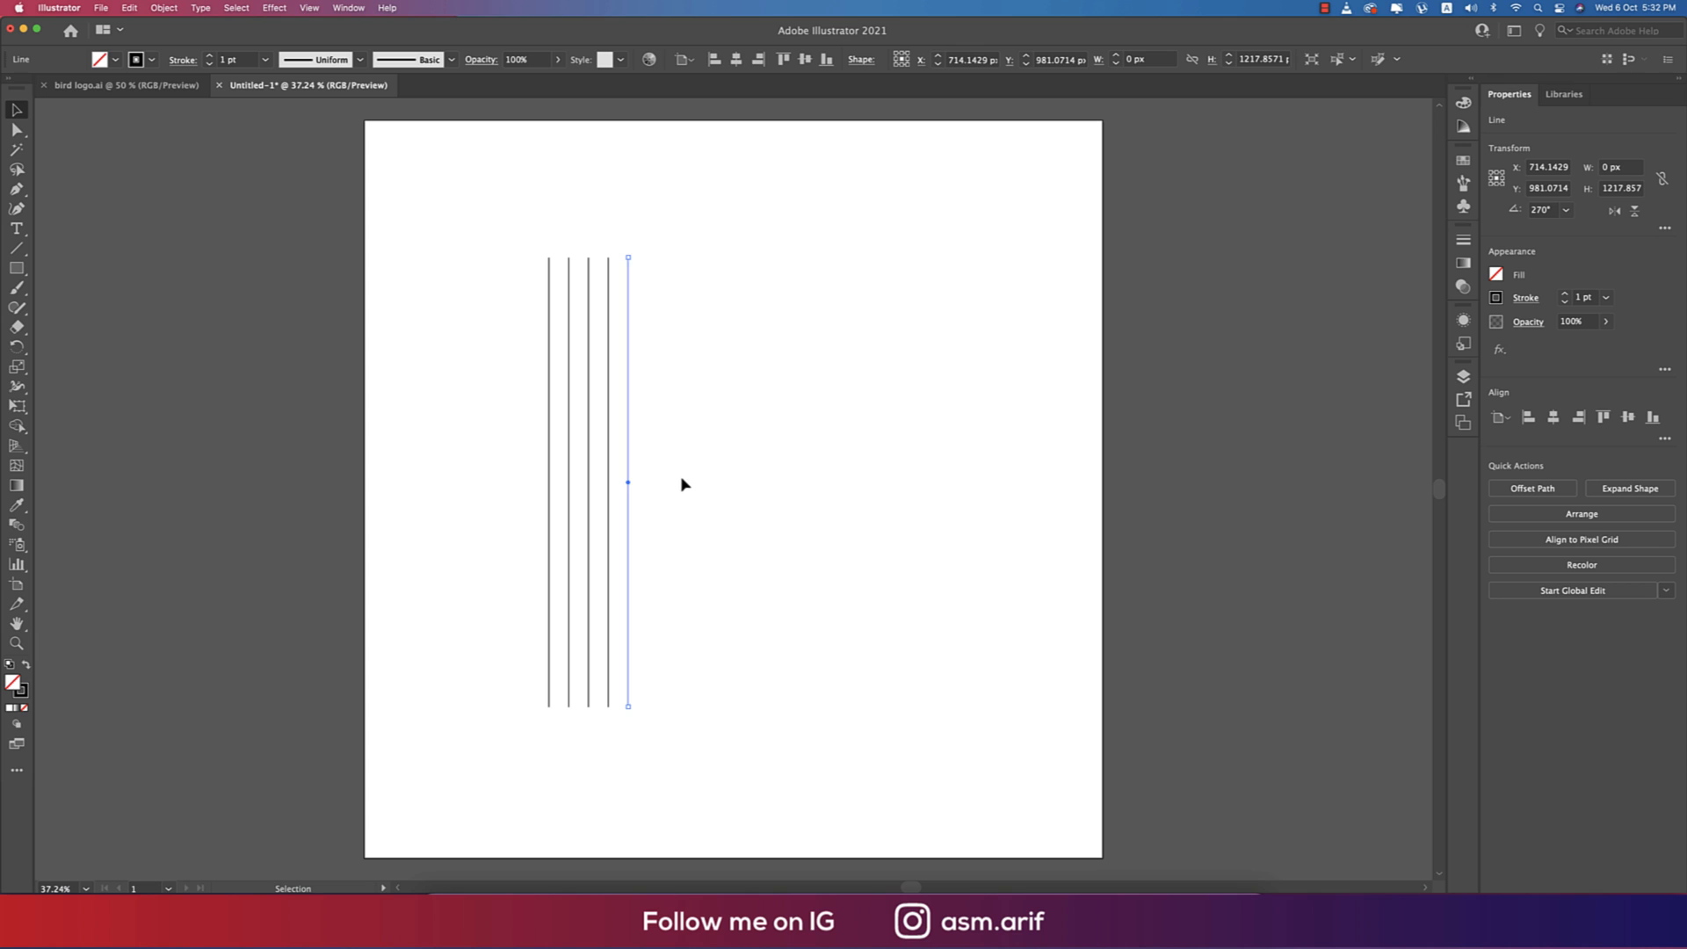
key("cmd+d")
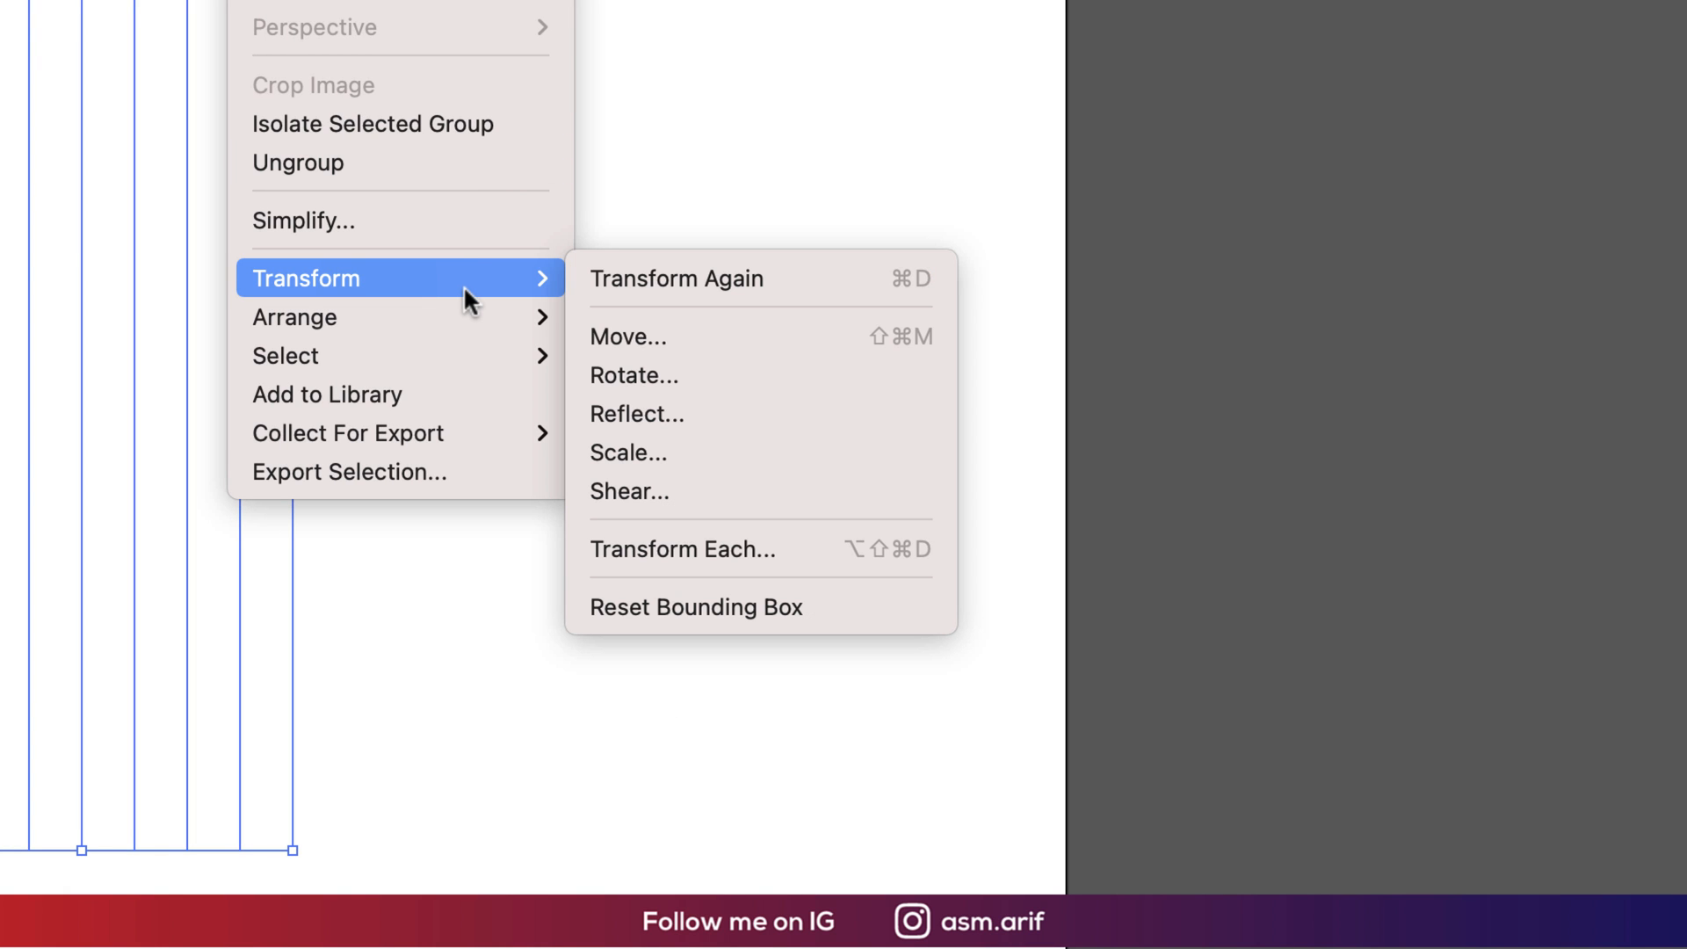
mouse_move(660, 375)
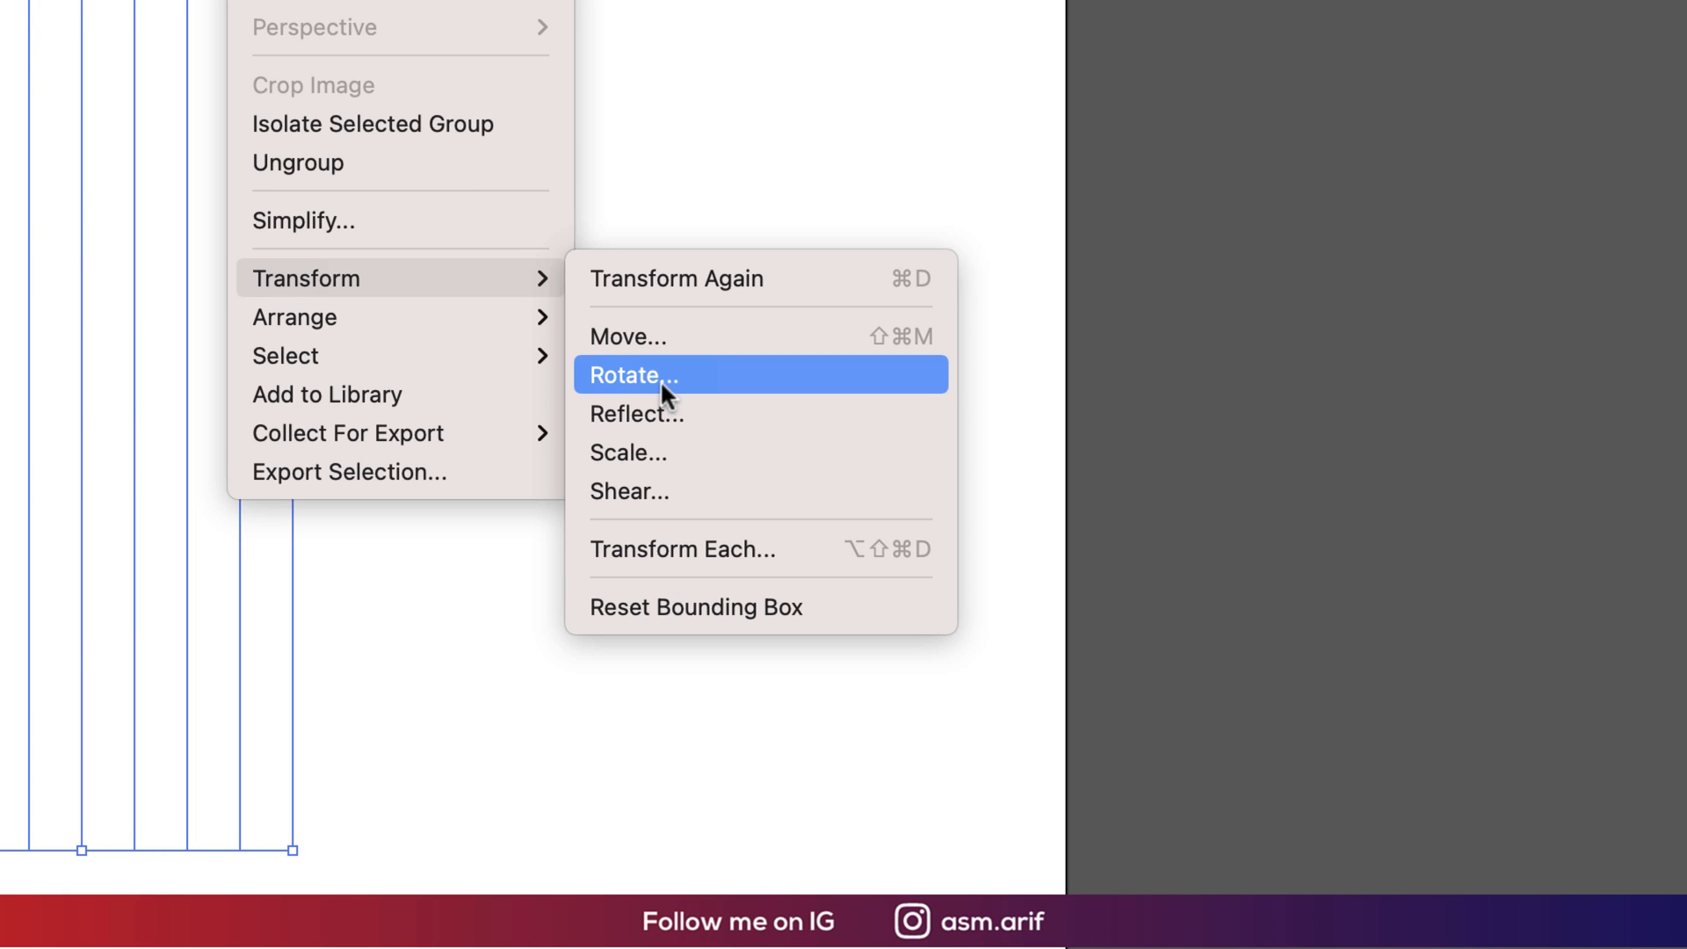
Open the Rotate dialog for the grouped parallel lines.
left_click(633, 375)
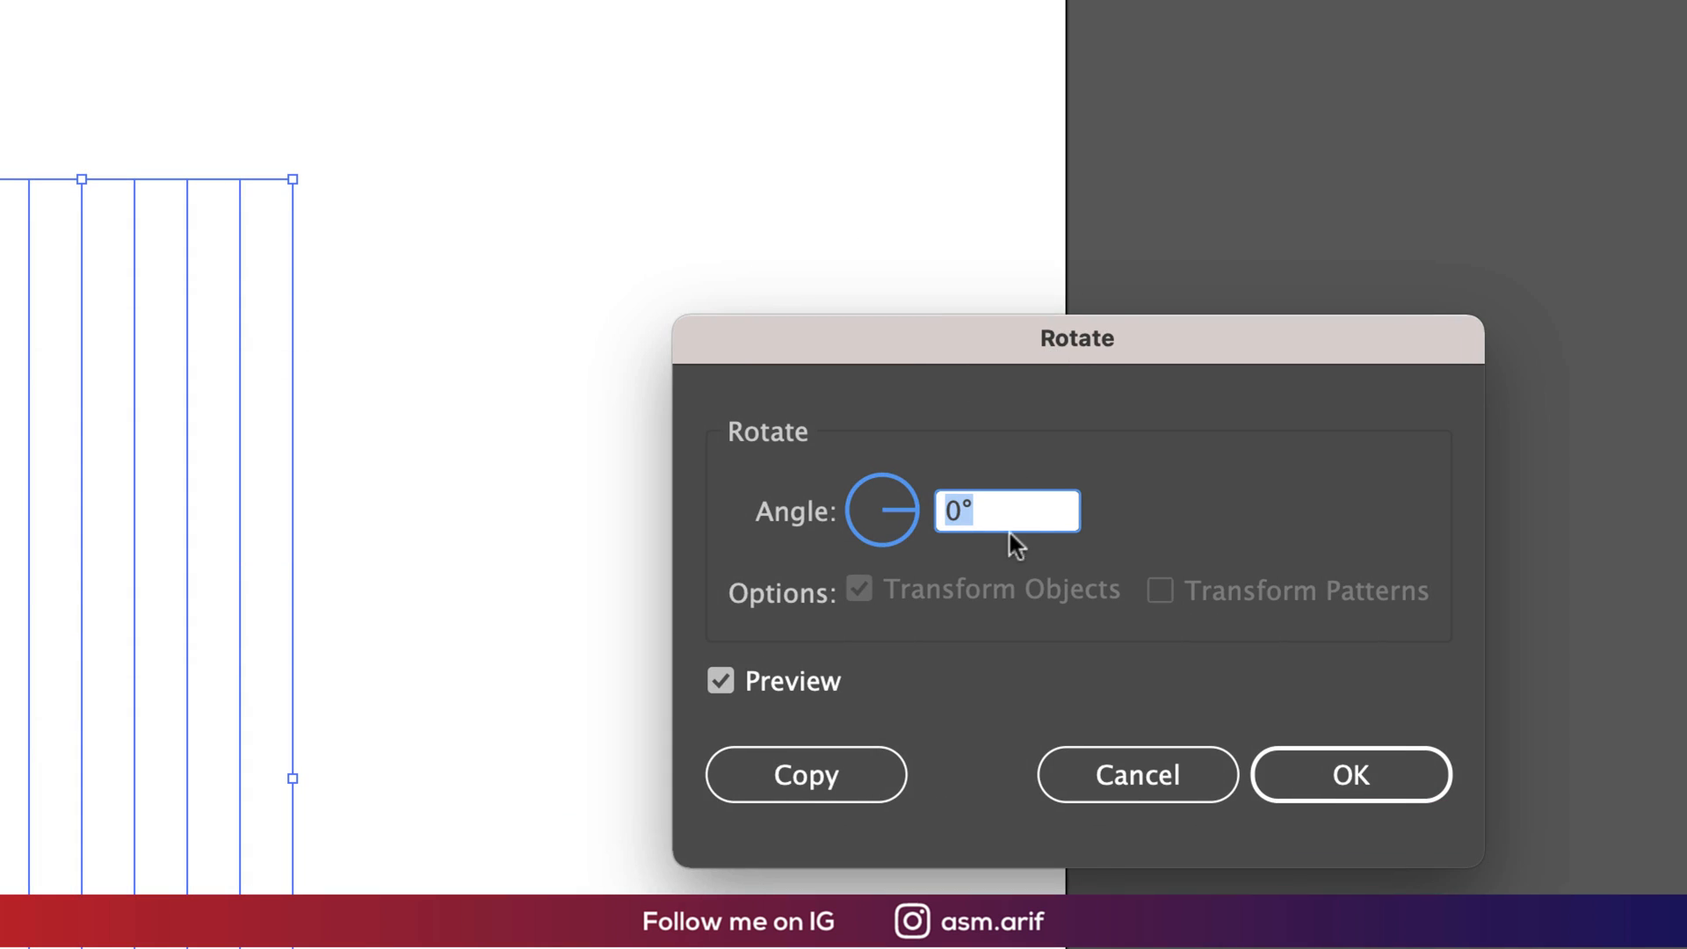
mouse_move(1016, 551)
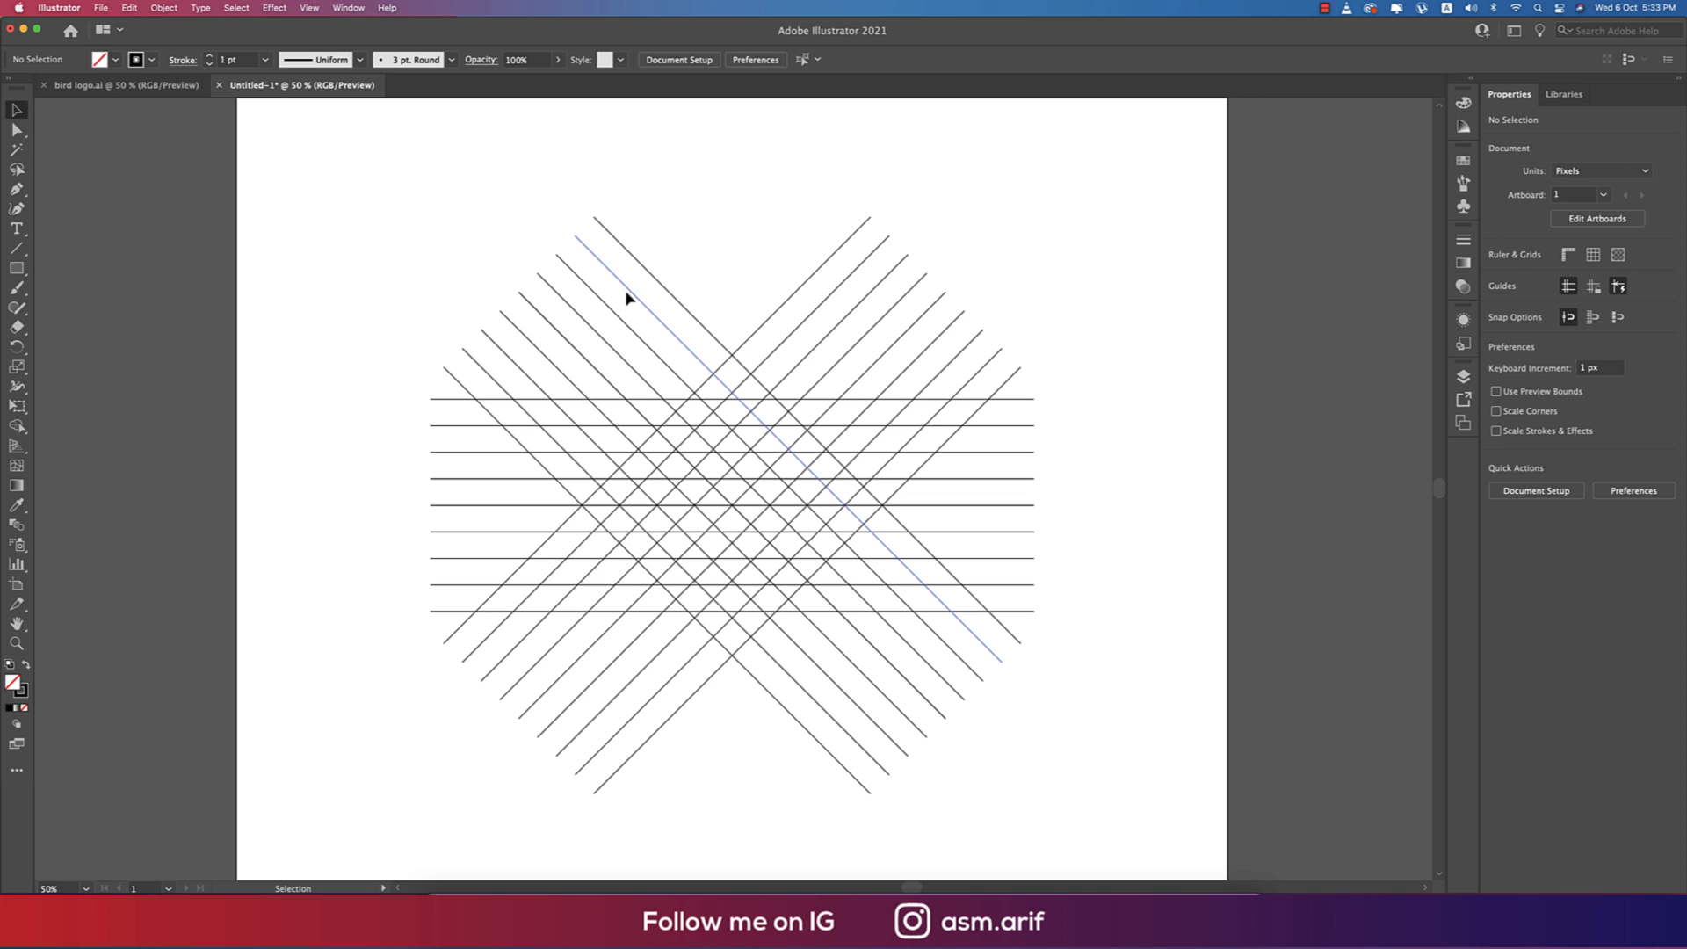
Select all the grid lines.
key("cmd+a")
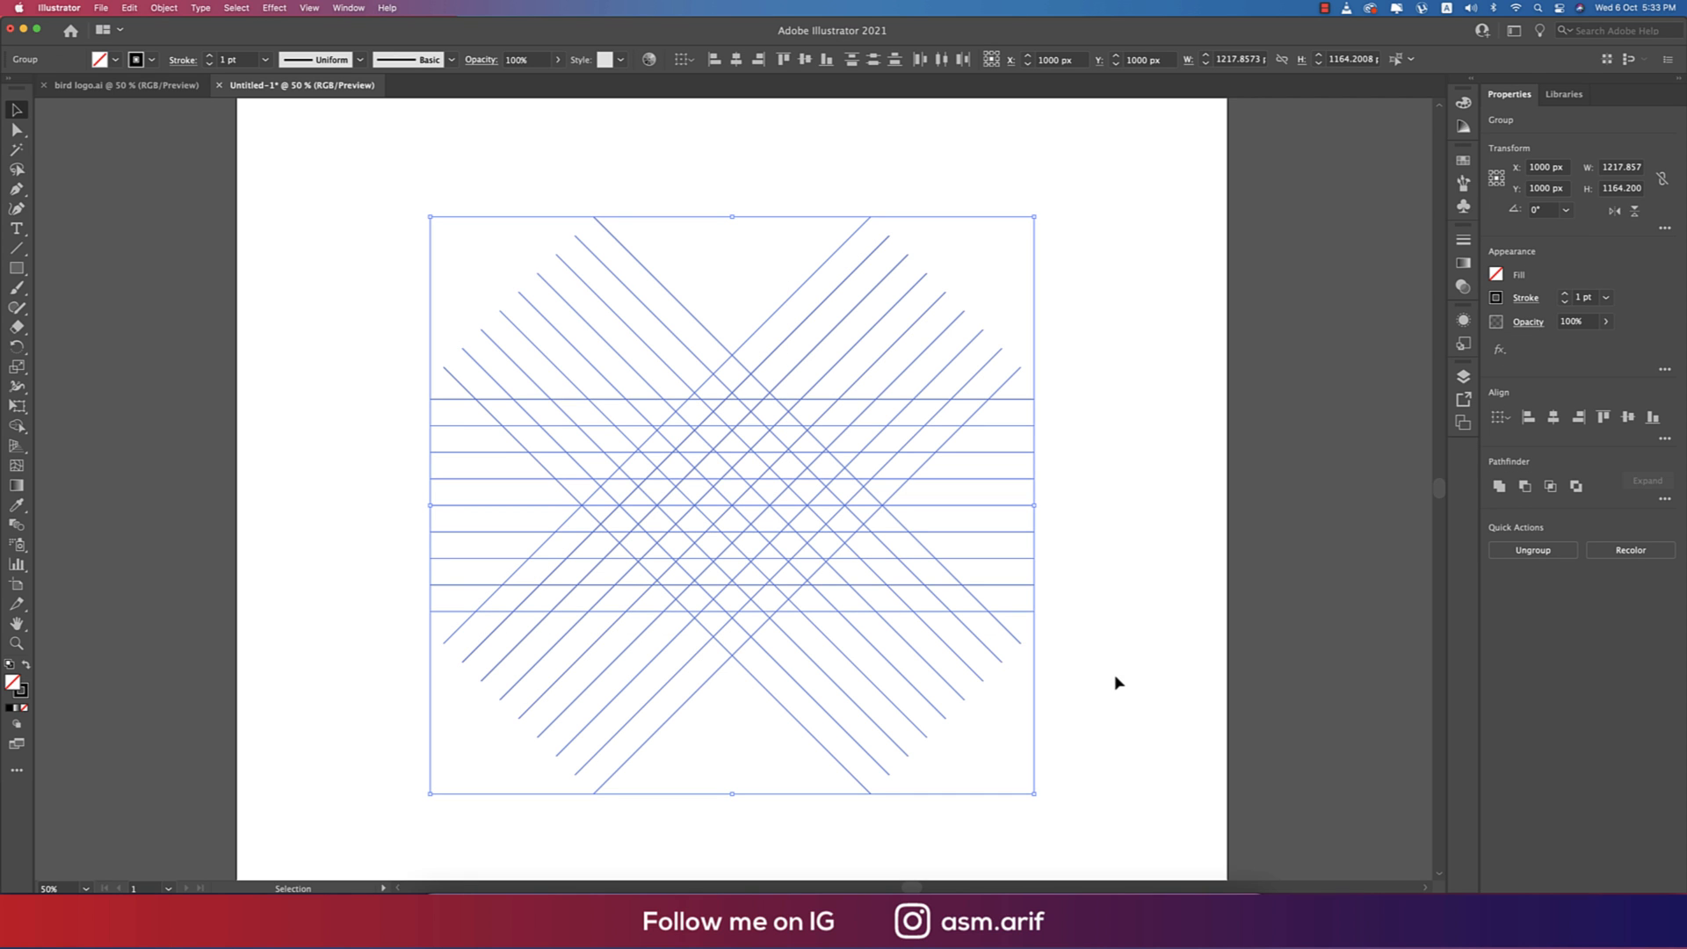
mouse_move(183, 420)
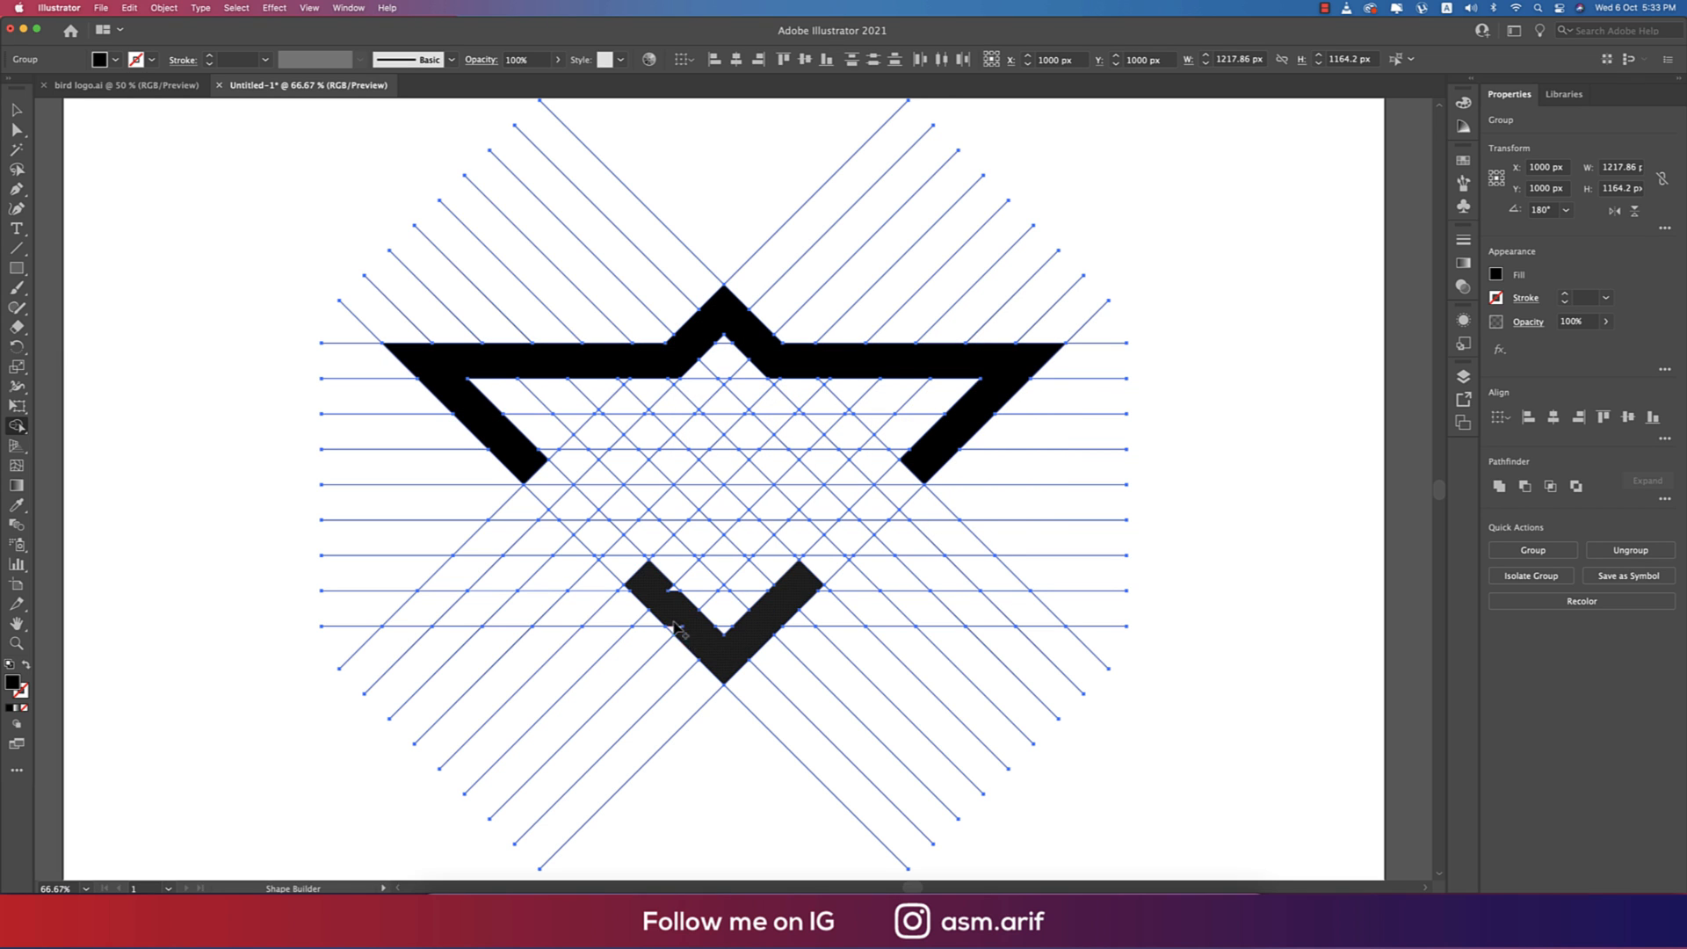
mouse_move(805, 590)
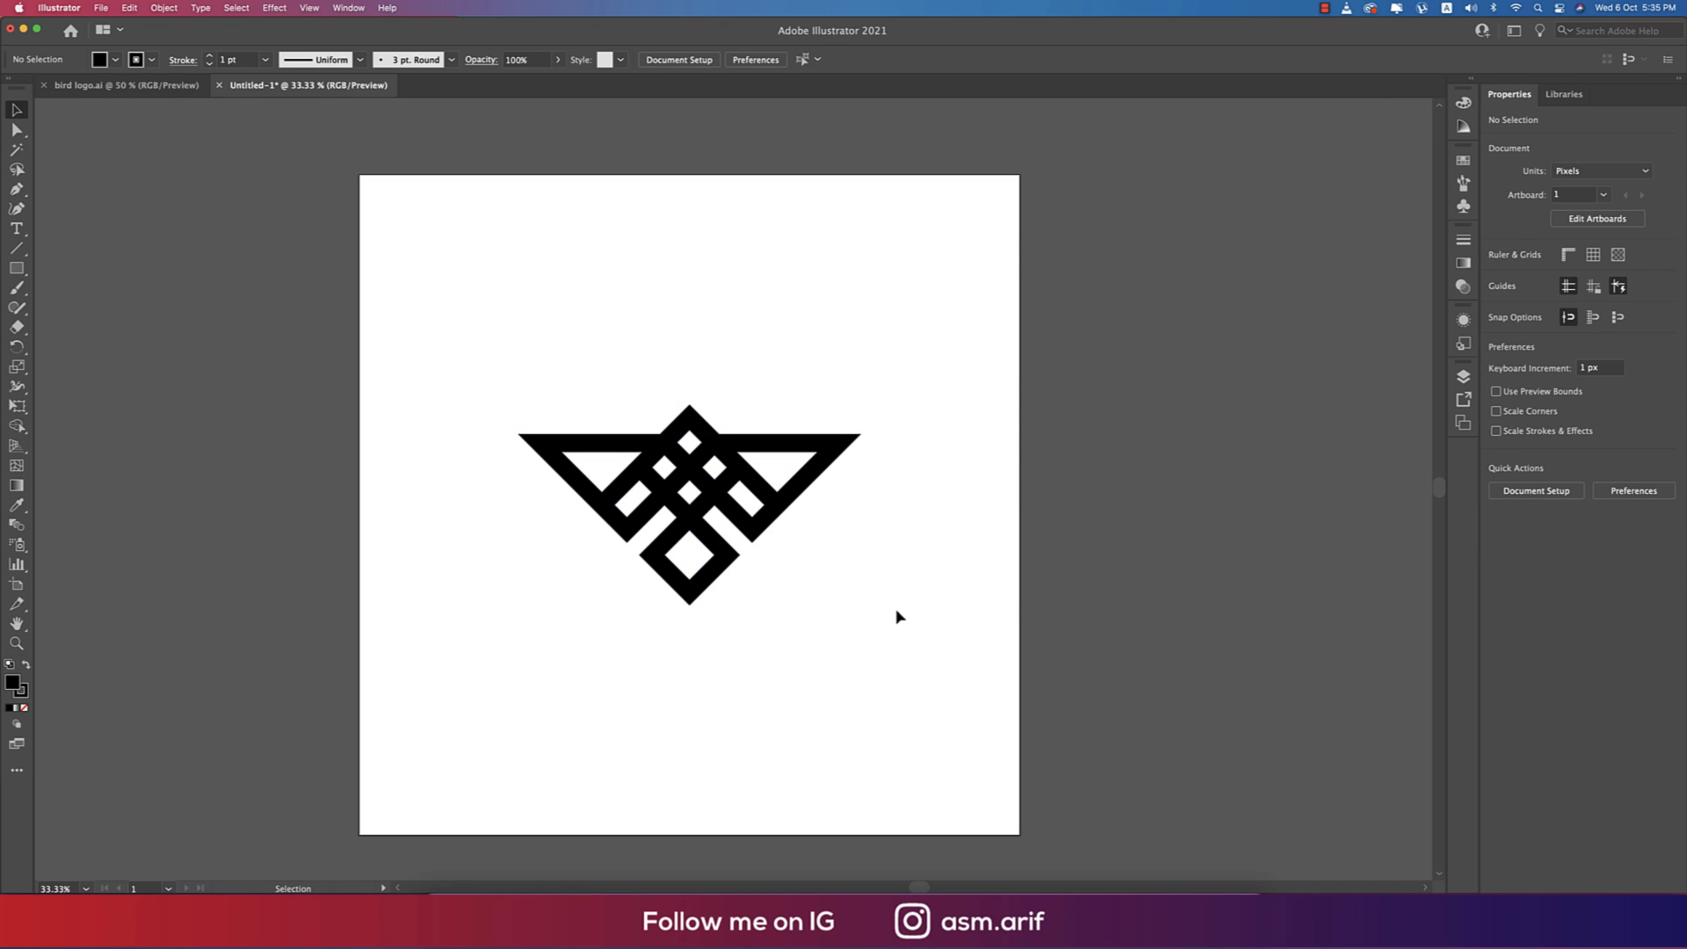
Draw a black 2000 px square covering the entire artboard.
left_click(16, 269)
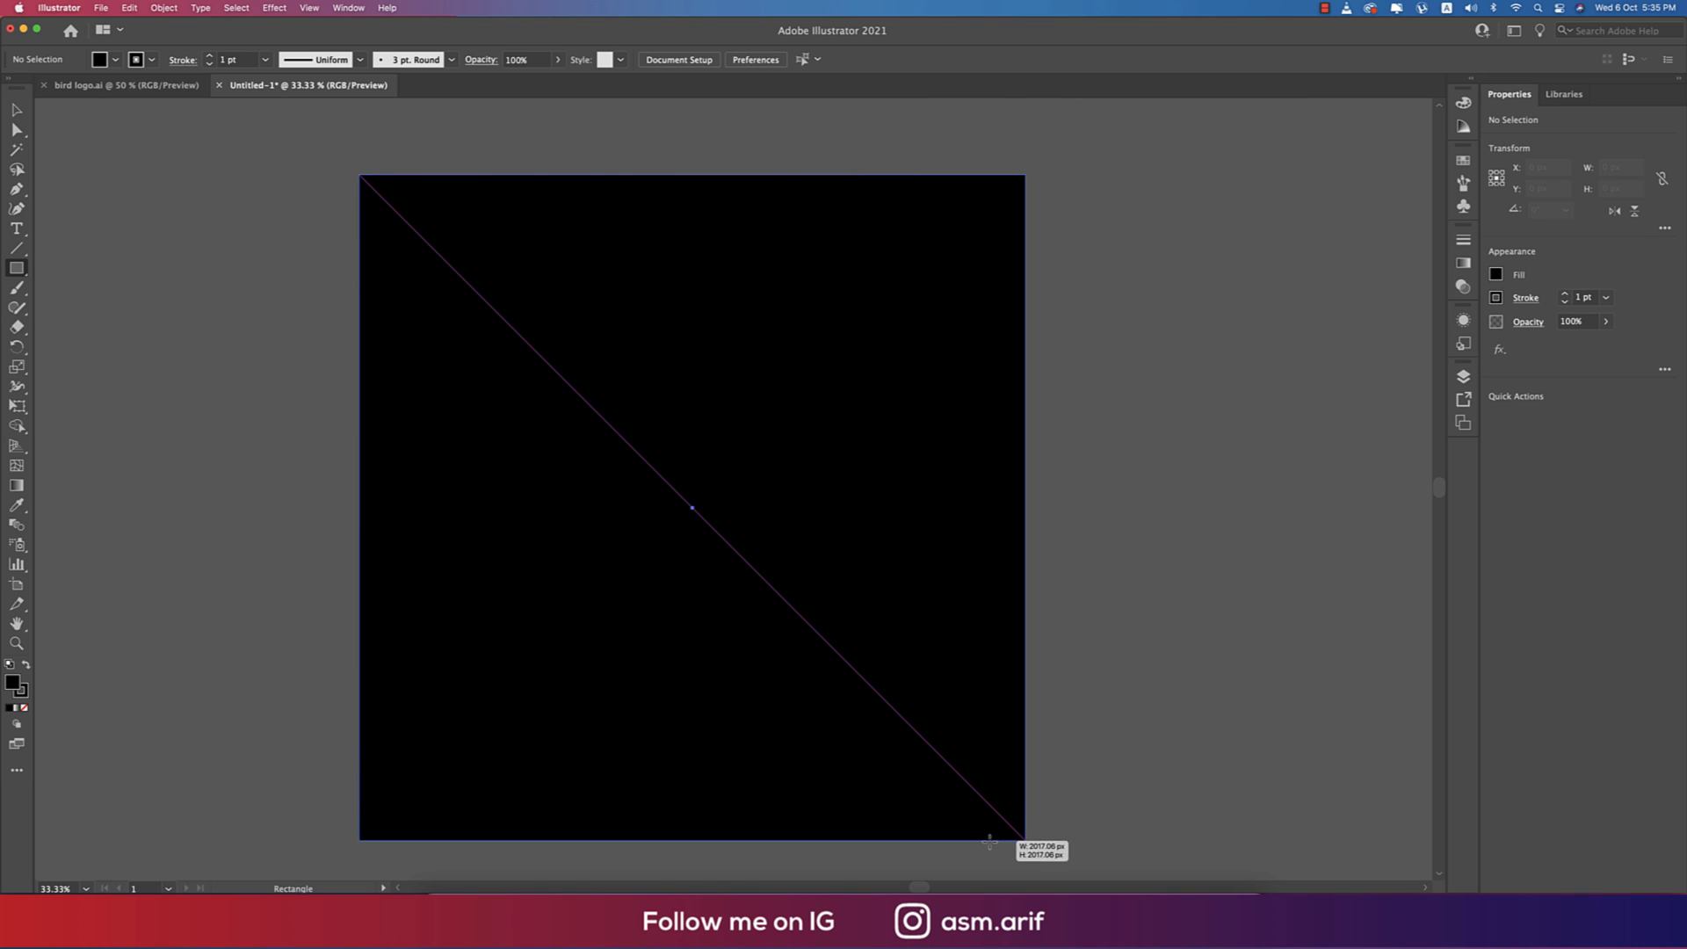
left_click_drag(364, 180, 1010, 829)
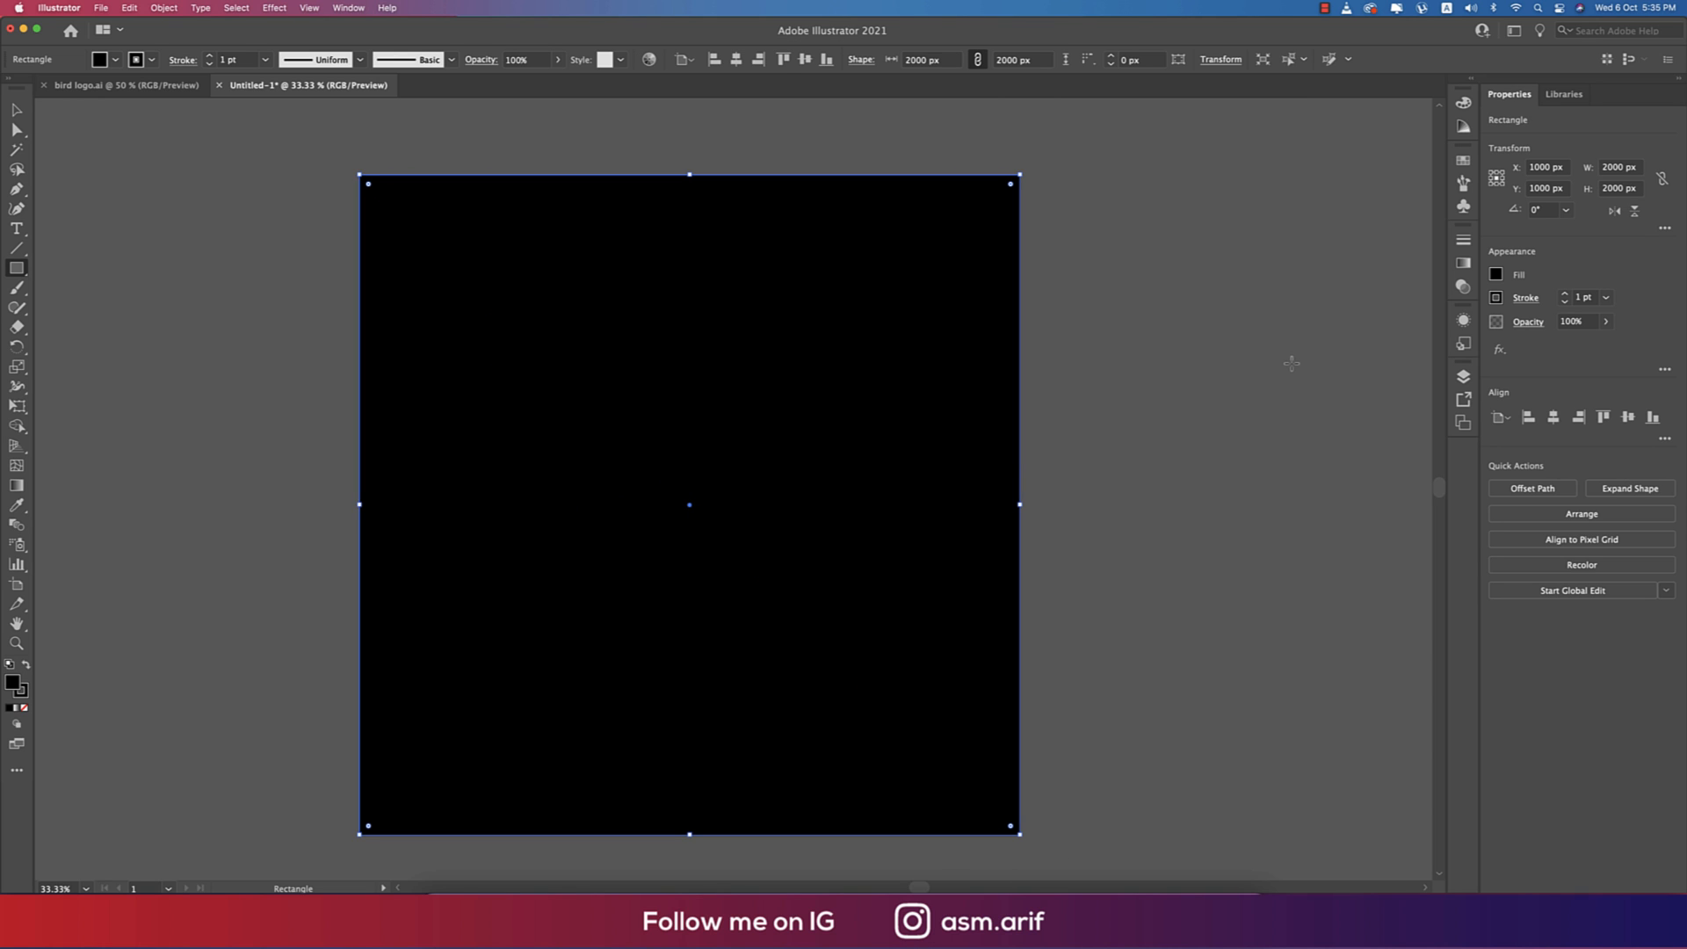